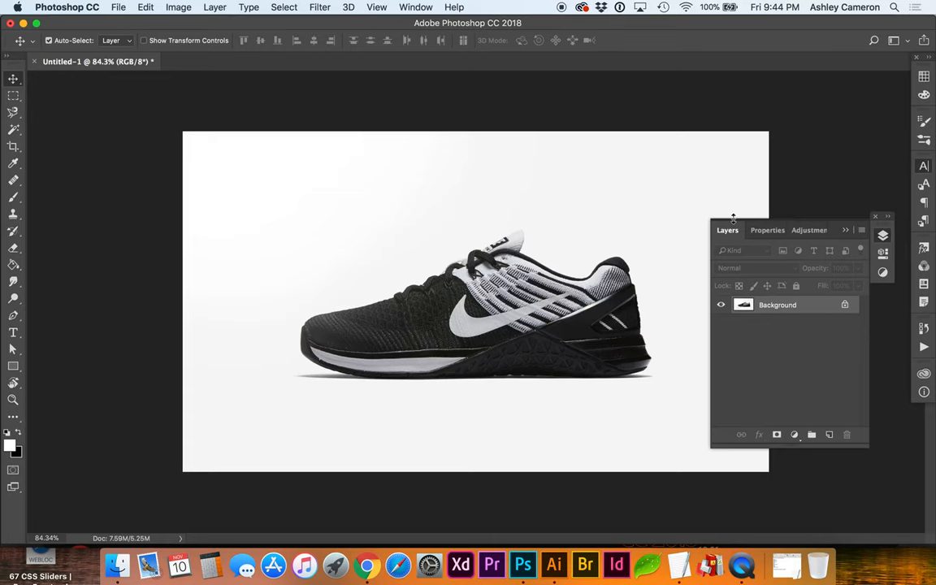
Step: Add a Gradient Map adjustment layer to the sneaker photo and open its Gradient Editor
click(388, 7)
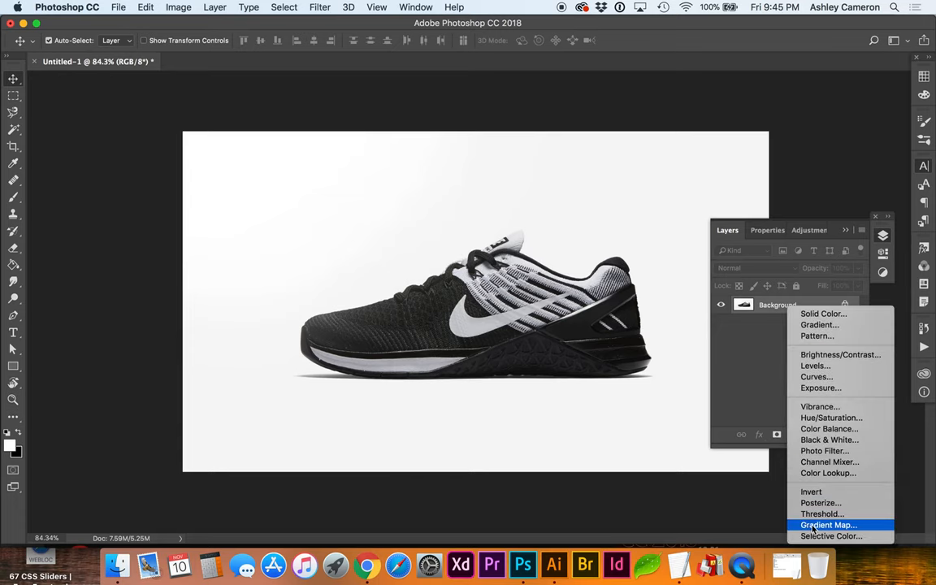
click(821, 525)
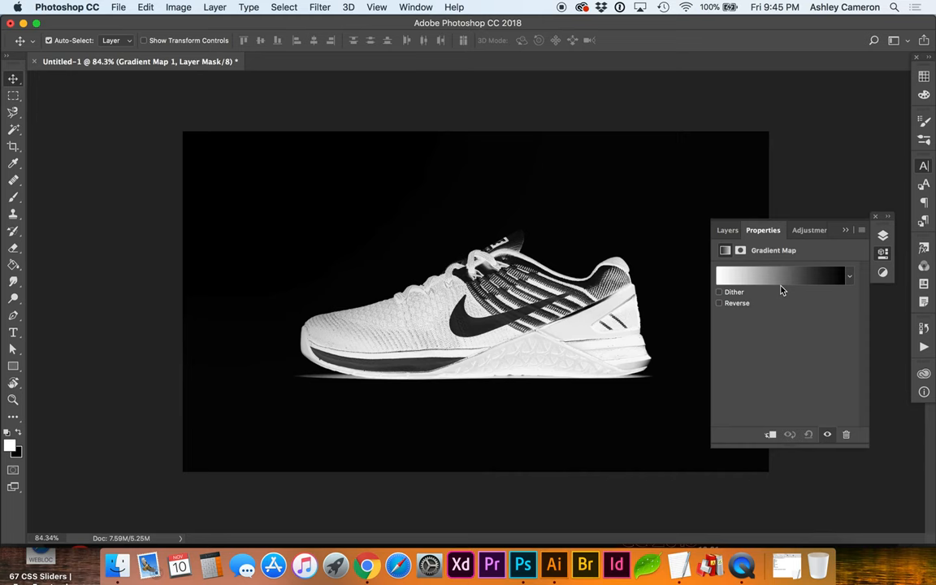
click(781, 275)
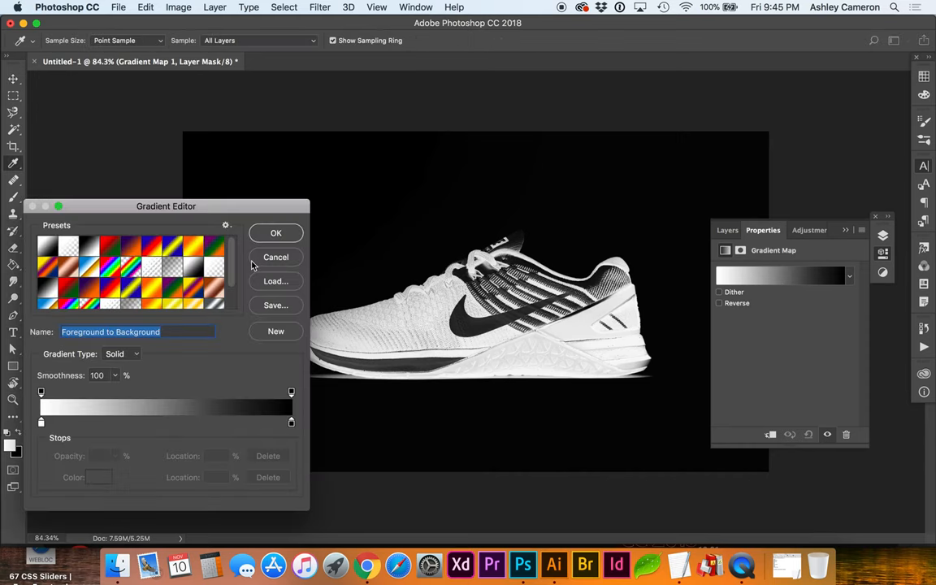
mouse_move(109, 253)
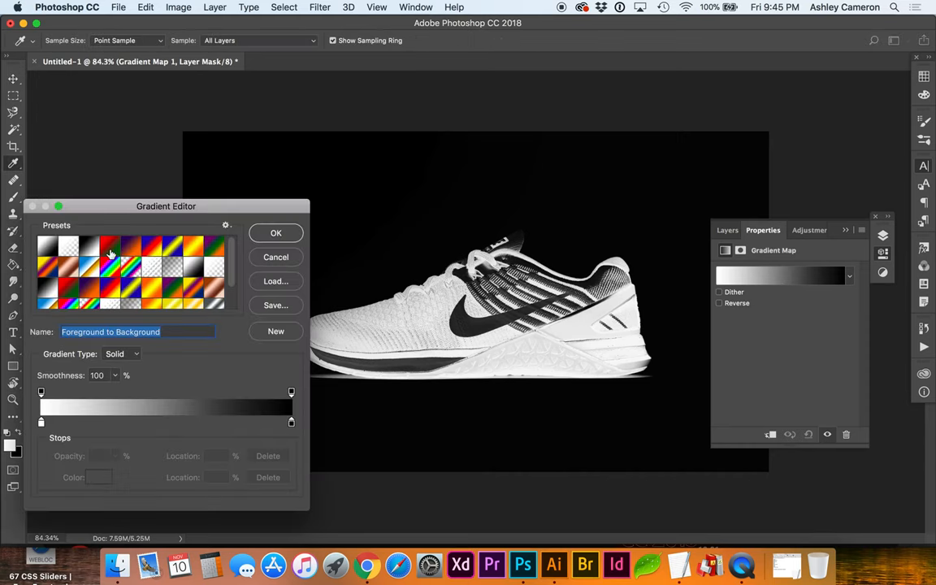
Step: Try the violet-to-orange preset, then apply the navy-to-lime four-stop gradient
click(131, 250)
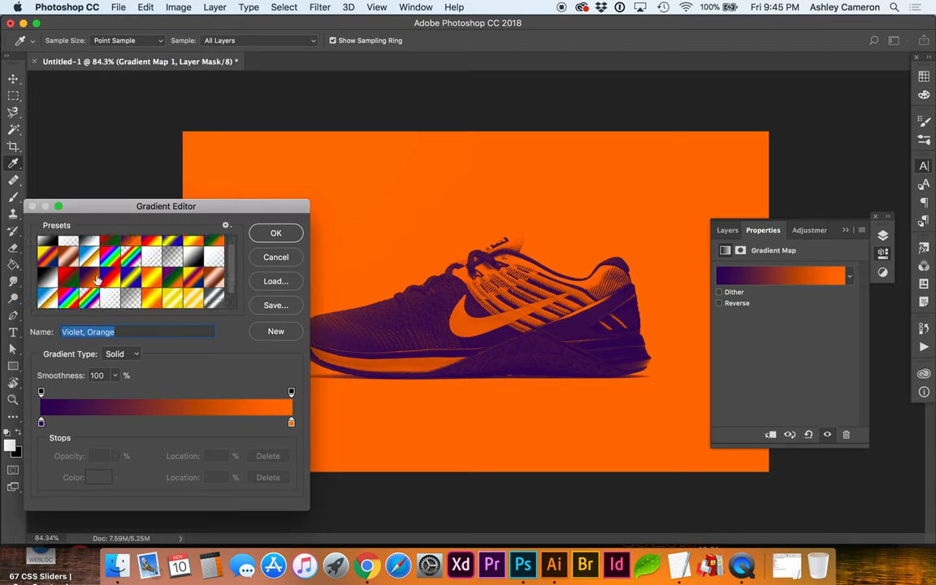
click(89, 303)
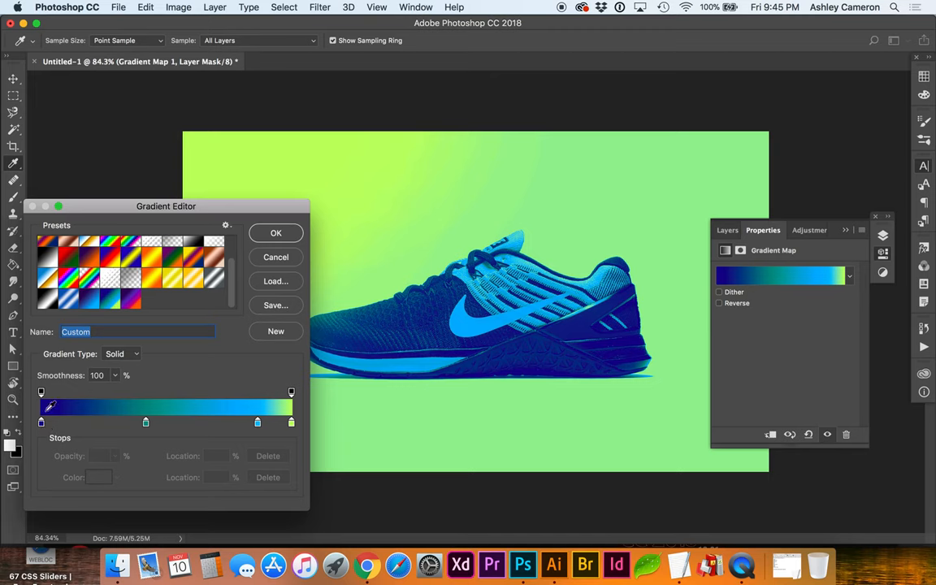
Step: Darken the left navy colour stop to #020270 in the Color Picker
click(41, 422)
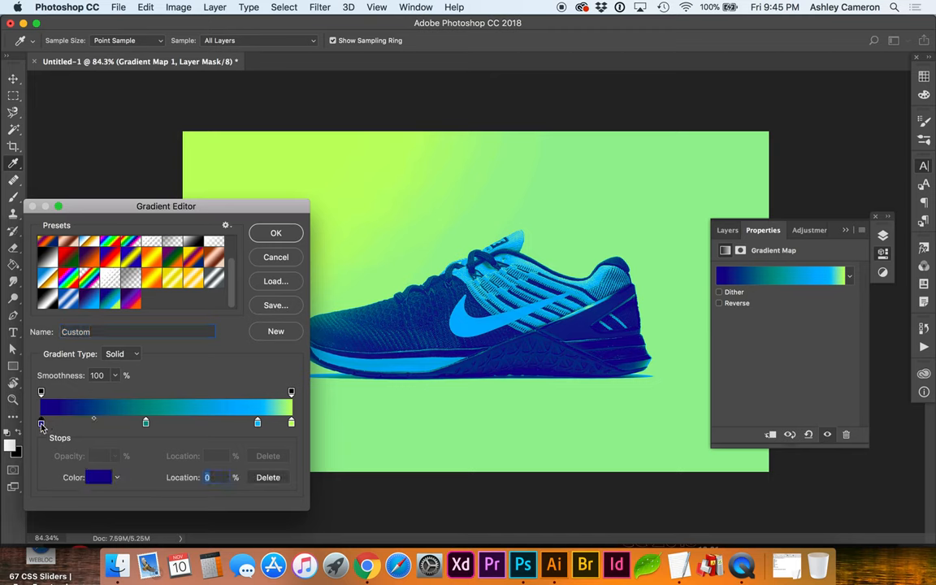
click(99, 477)
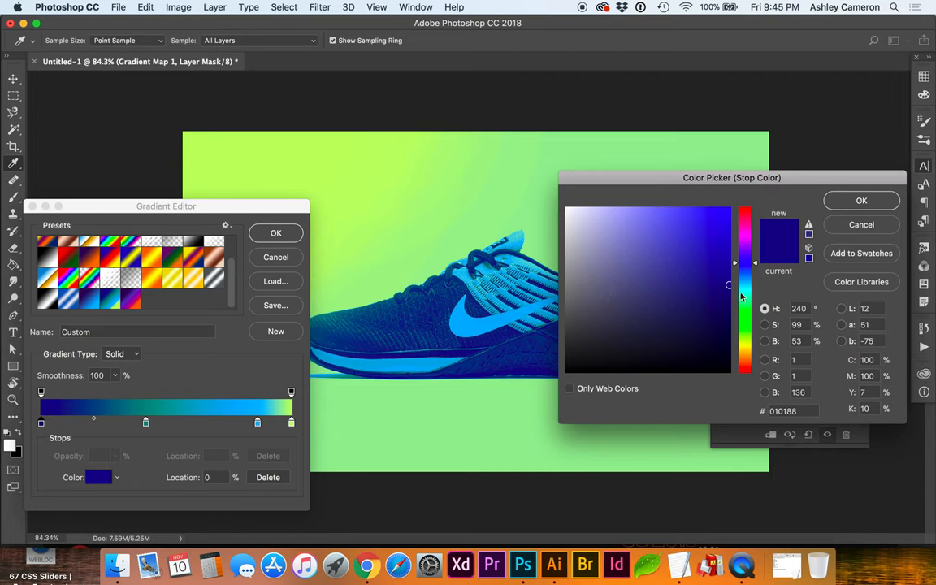
drag(730, 285, 728, 295)
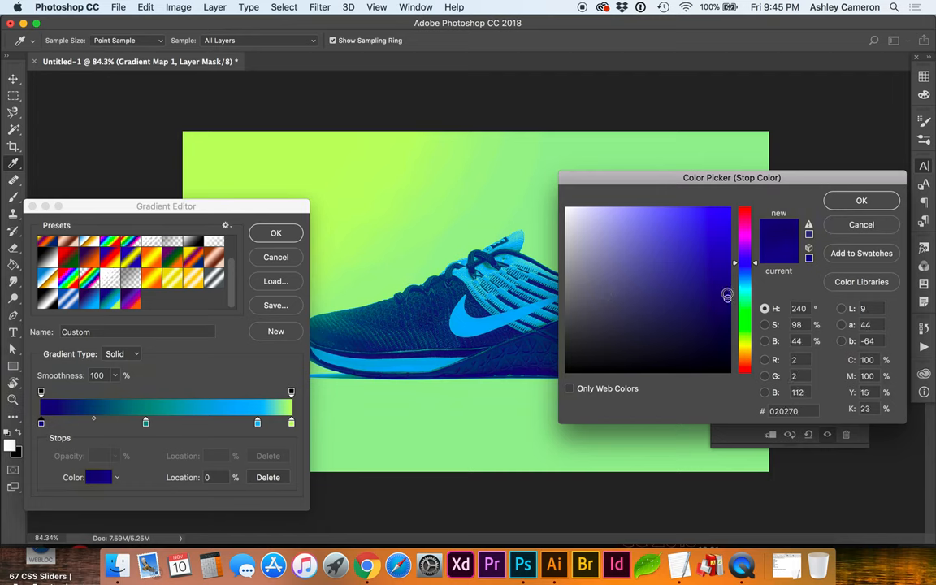
drag(728, 295, 729, 287)
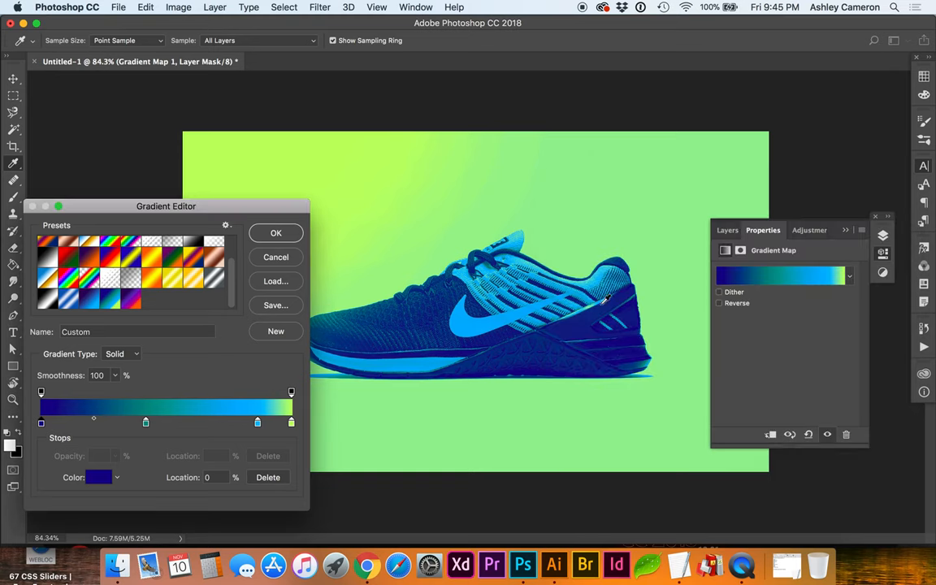
click(291, 422)
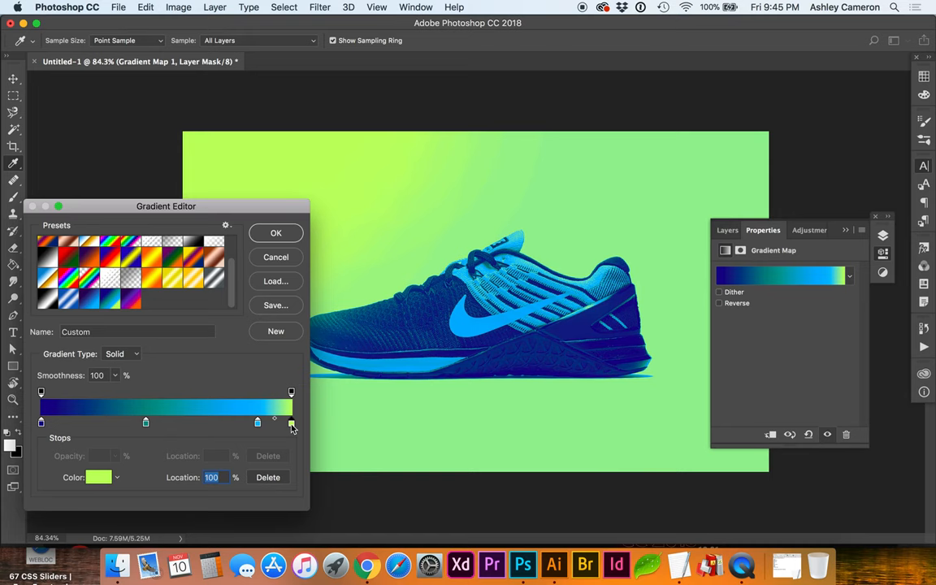
click(91, 478)
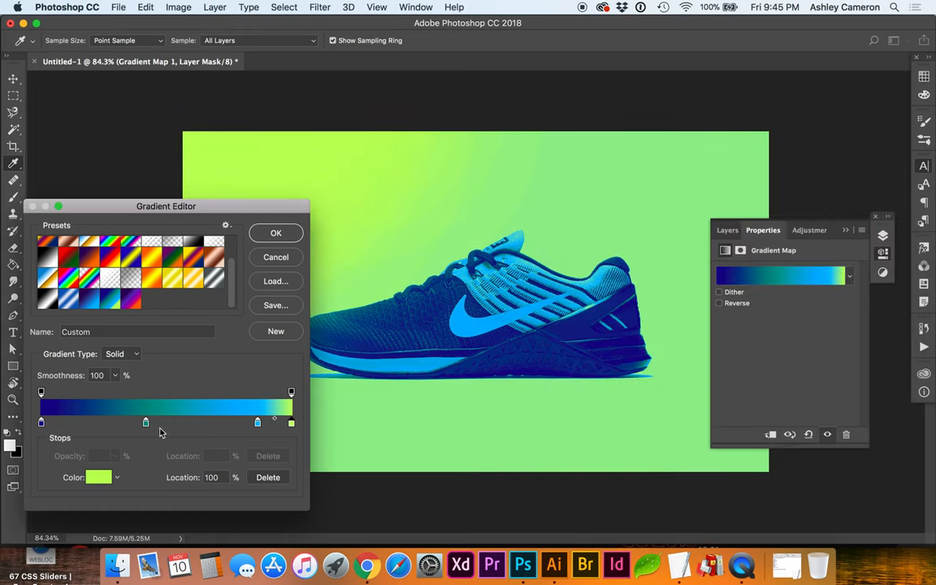
Step: Slide the teal colour stop along the gradient bar to a 43% location
drag(145, 422, 171, 422)
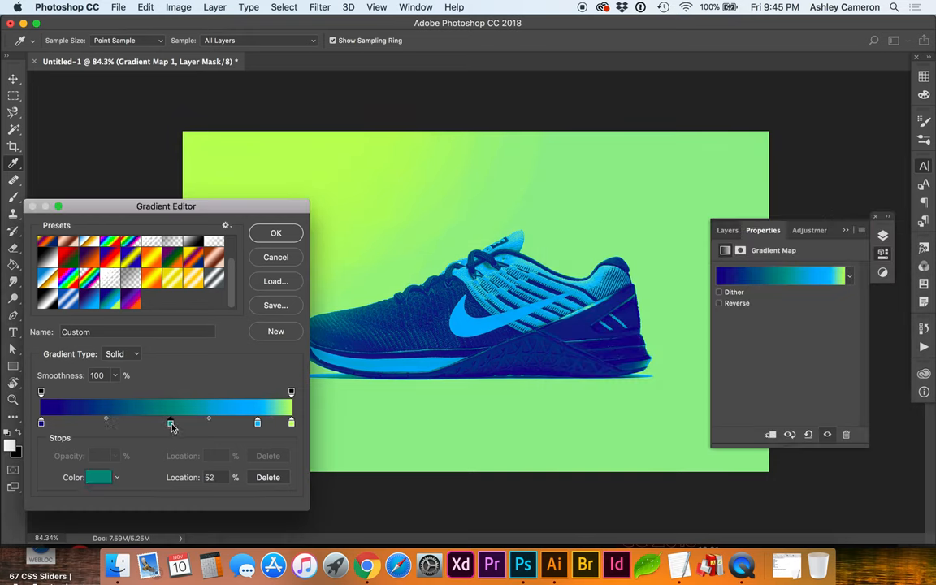
drag(171, 422, 149, 422)
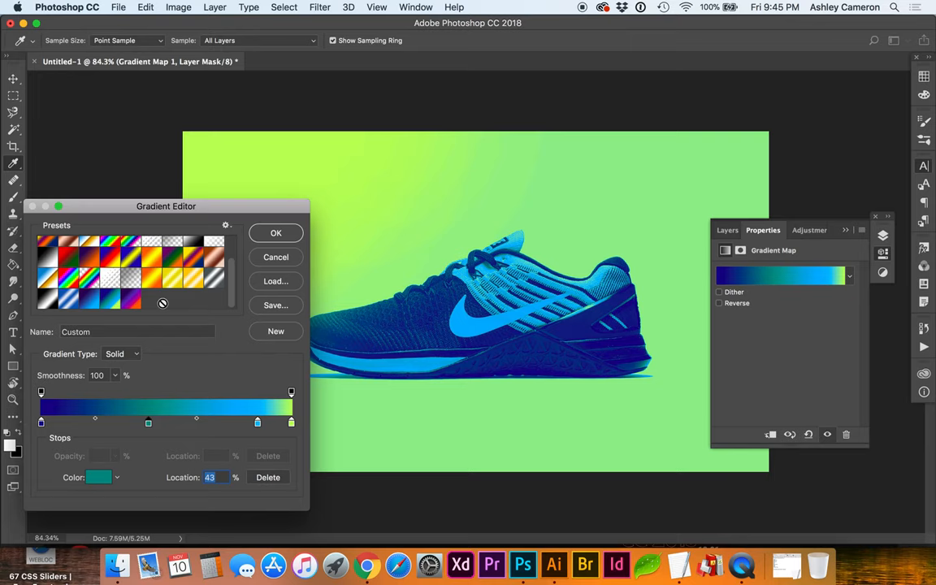
mouse_move(275, 234)
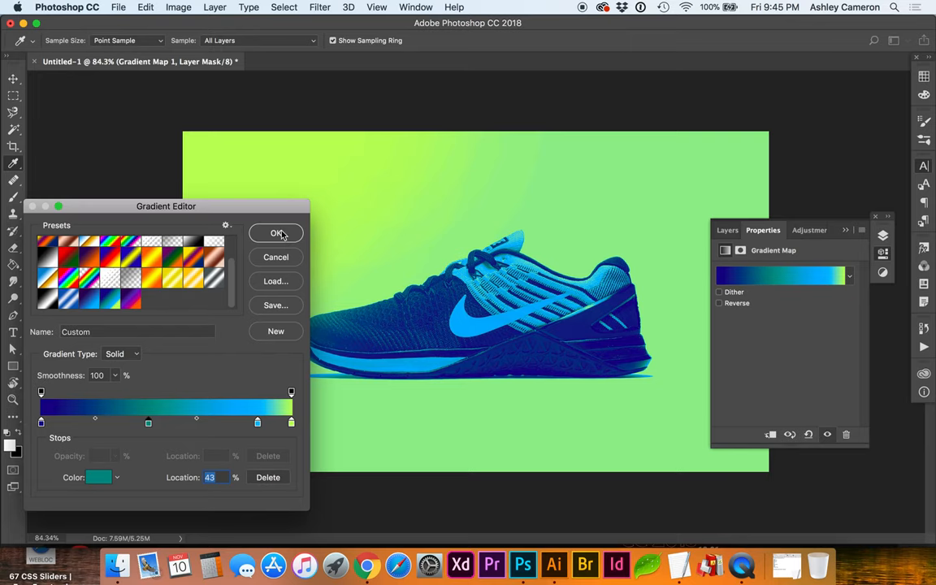